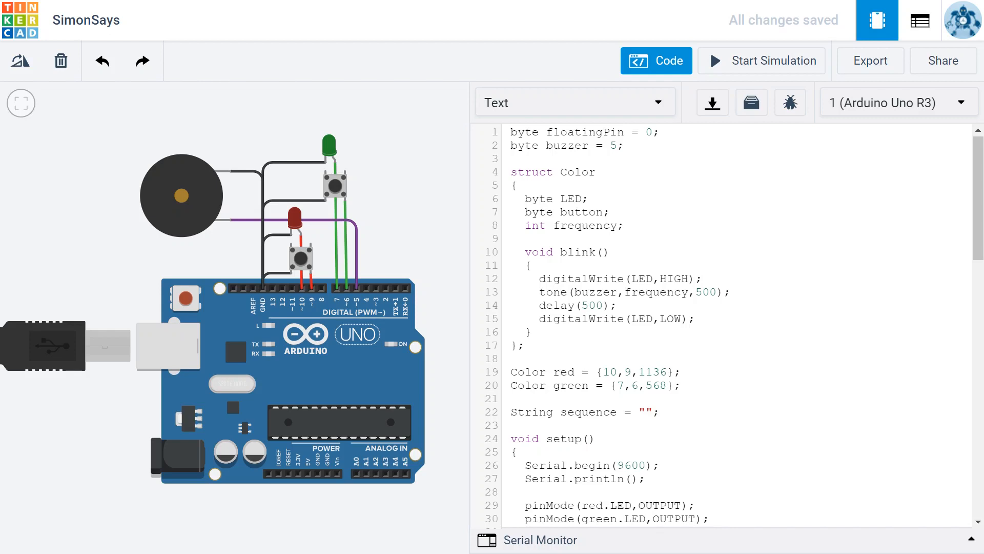
# Add 'bool keepPlaying = true;' after the buzzer pin setup and start a new line
pyautogui.scroll(-3)
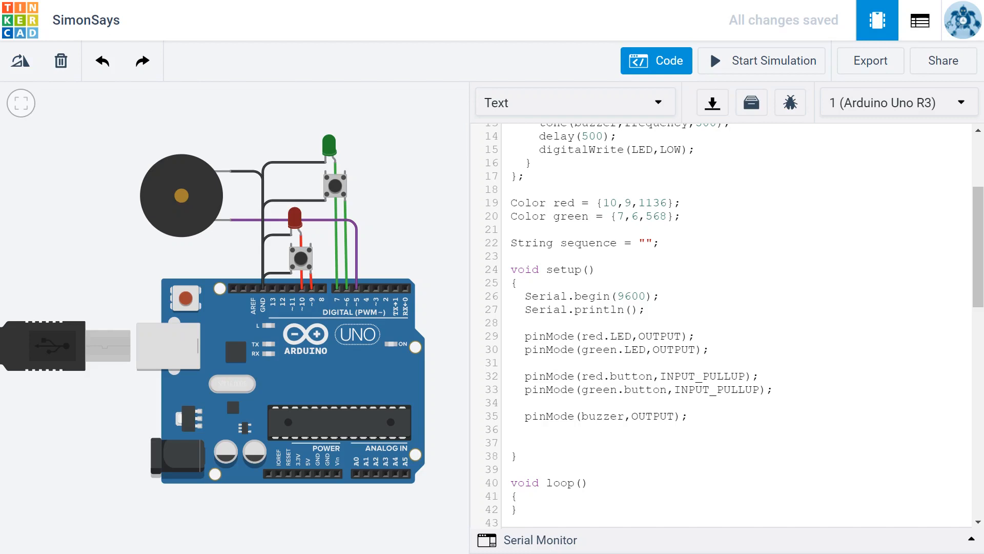
pyautogui.write('bo')
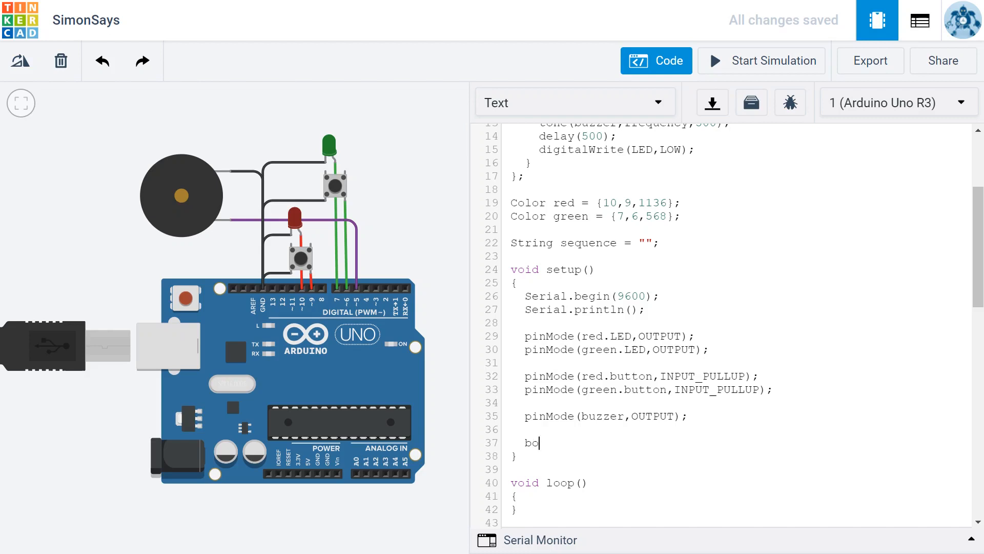
pyautogui.write('ol')
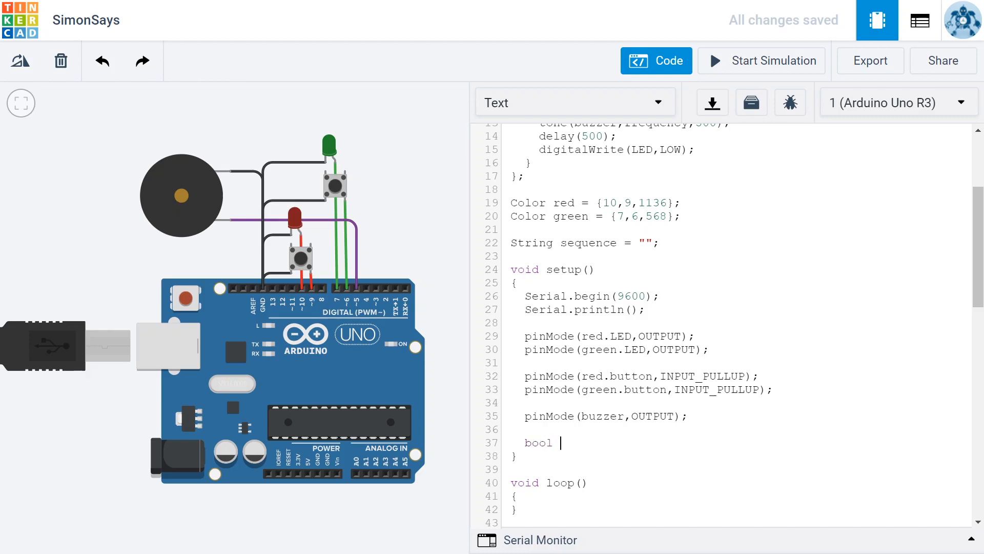
pyautogui.write('ke')
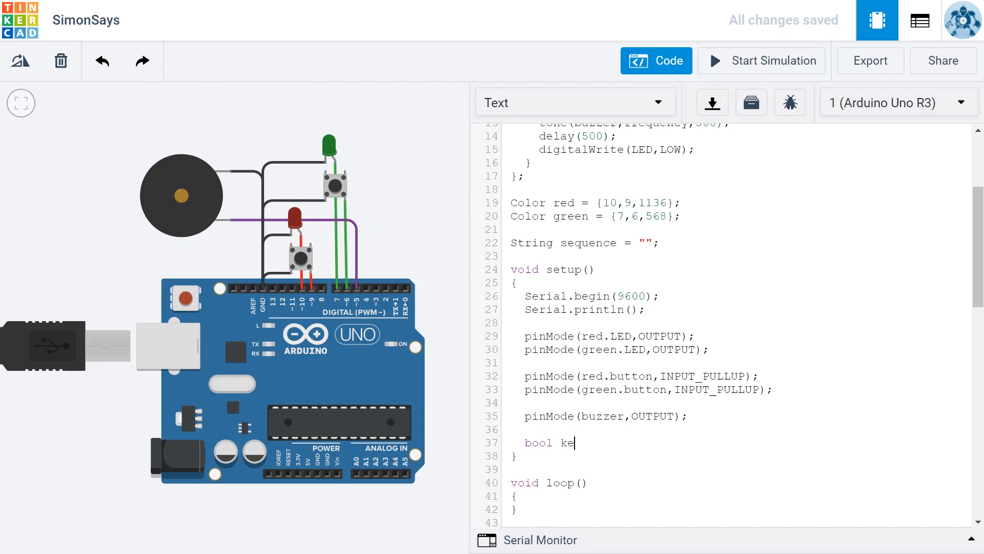
pyautogui.write('epPlay')
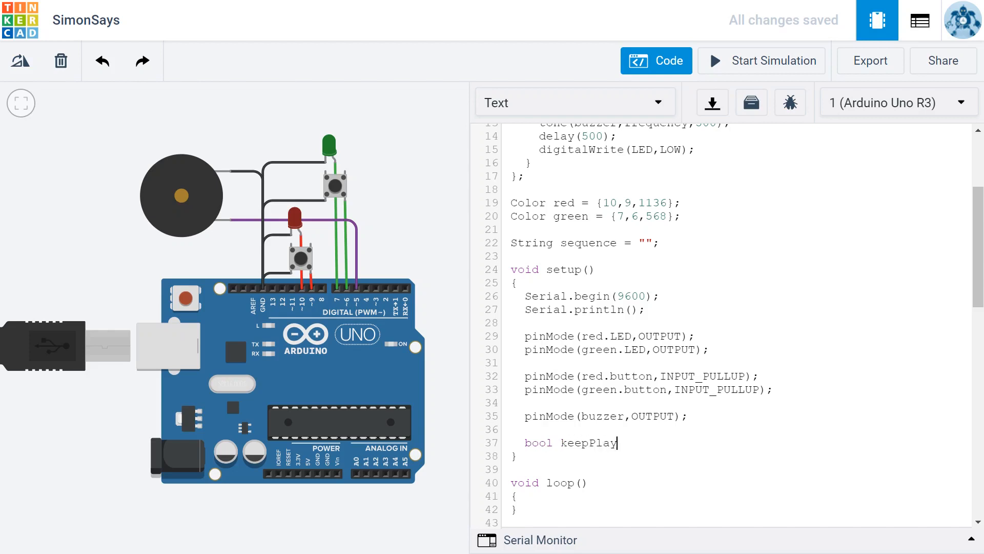
pyautogui.write('ing =')
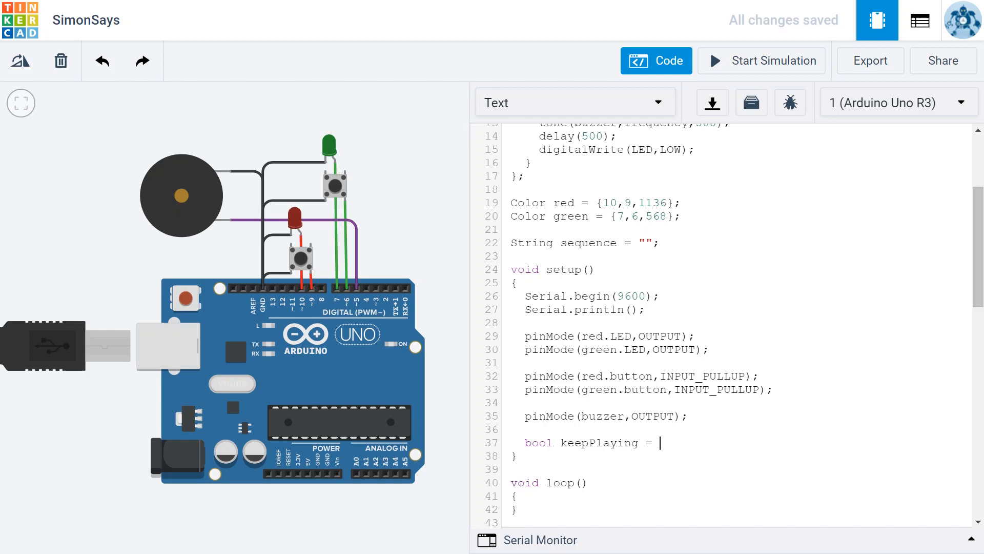
pyautogui.write('true')
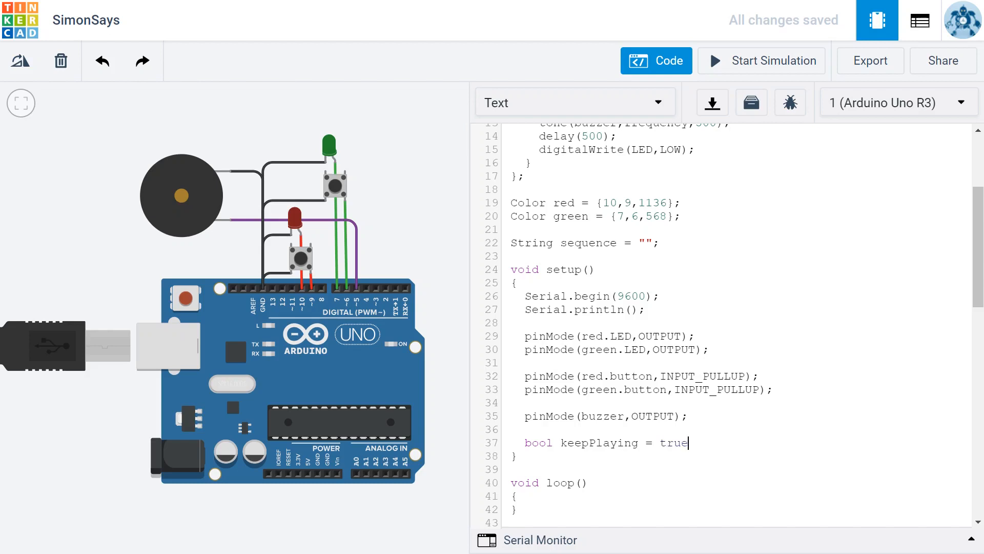
pyautogui.write(';')
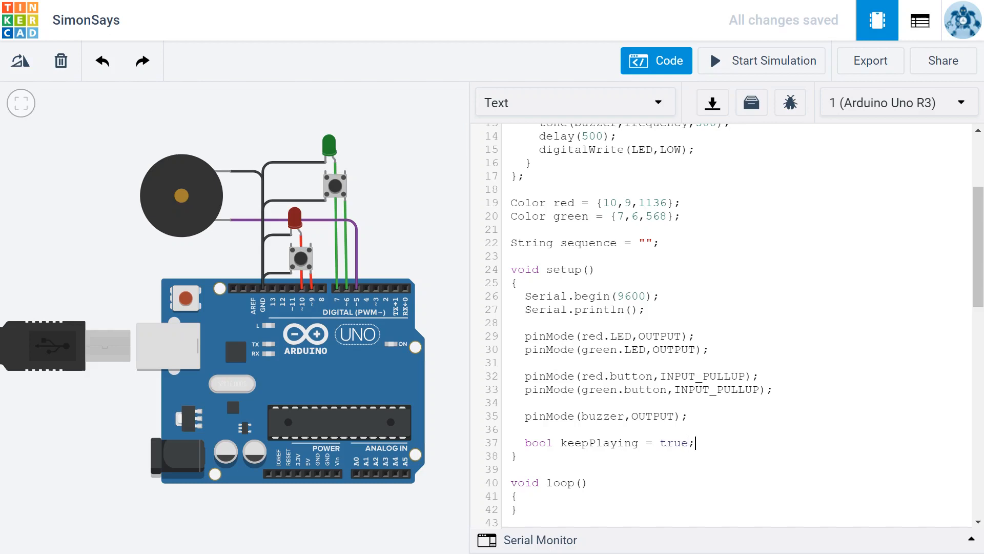
pyautogui.press('Enter')
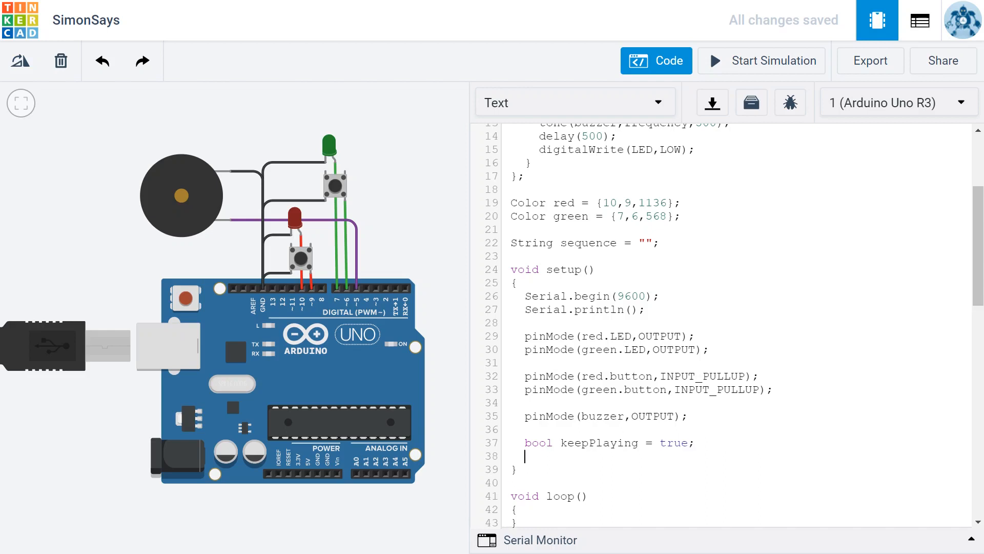
# Write 'while(keepPlaying)' with opening brace and an empty body line inside it
pyautogui.write('while')
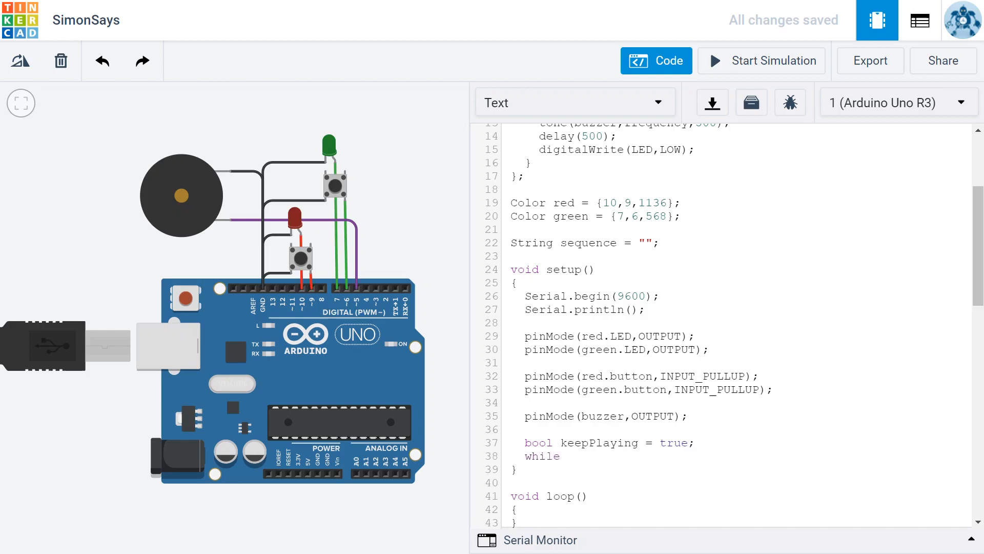
pyautogui.write('(k')
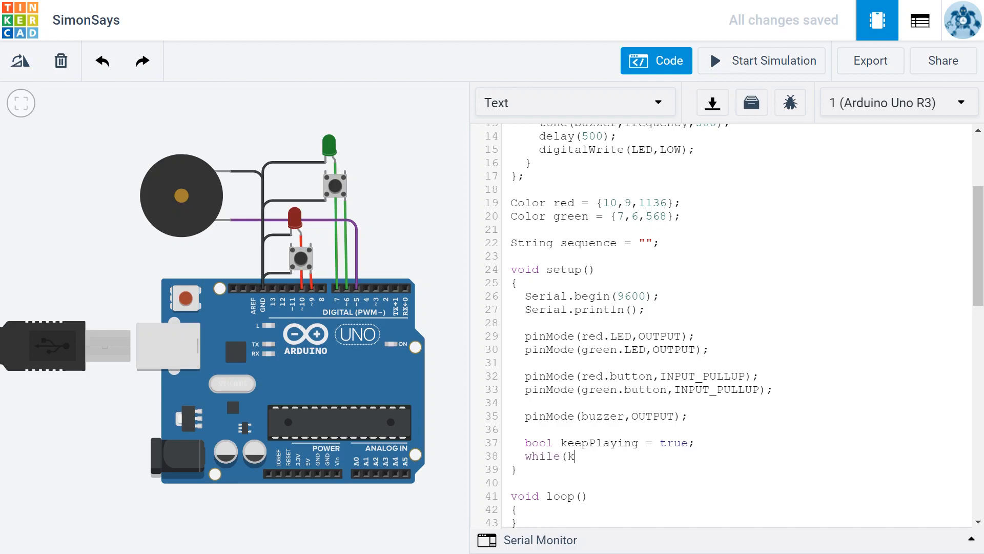
pyautogui.write('eepPla')
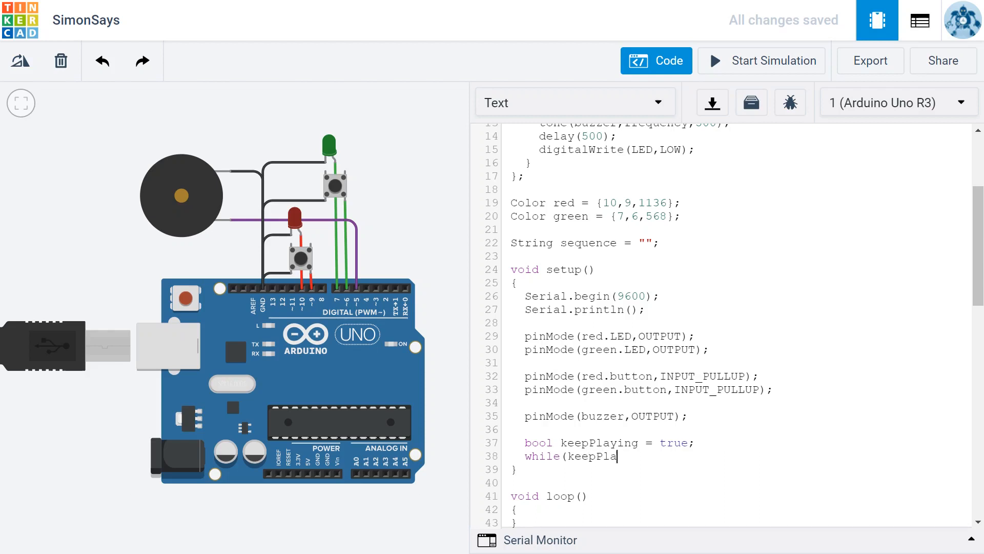
pyautogui.write('ying)')
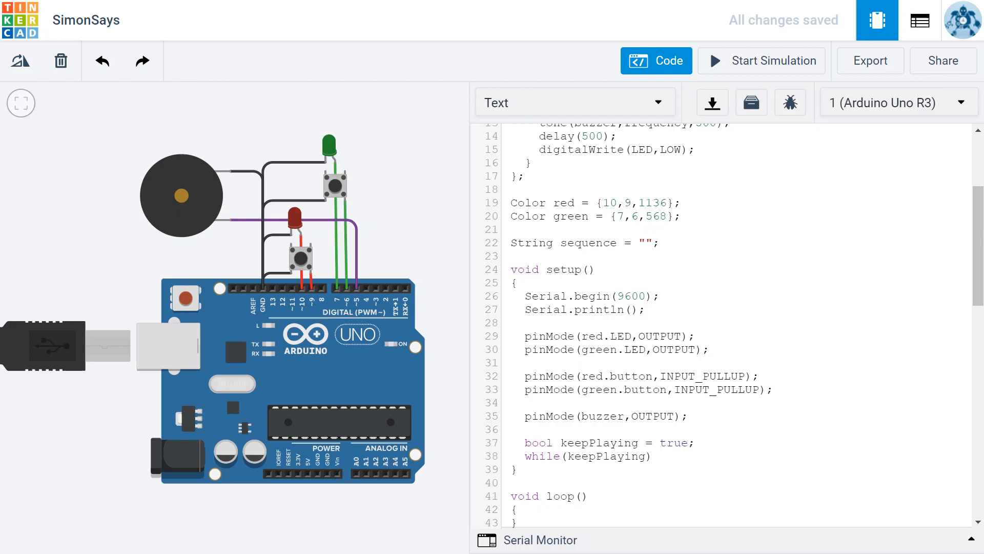
pyautogui.click(654, 456)
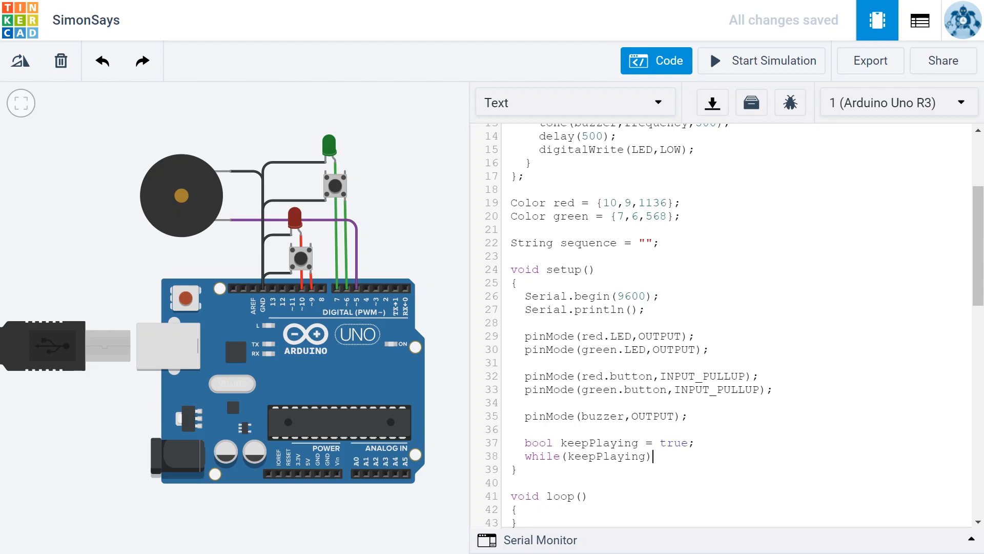
pyautogui.write('{')
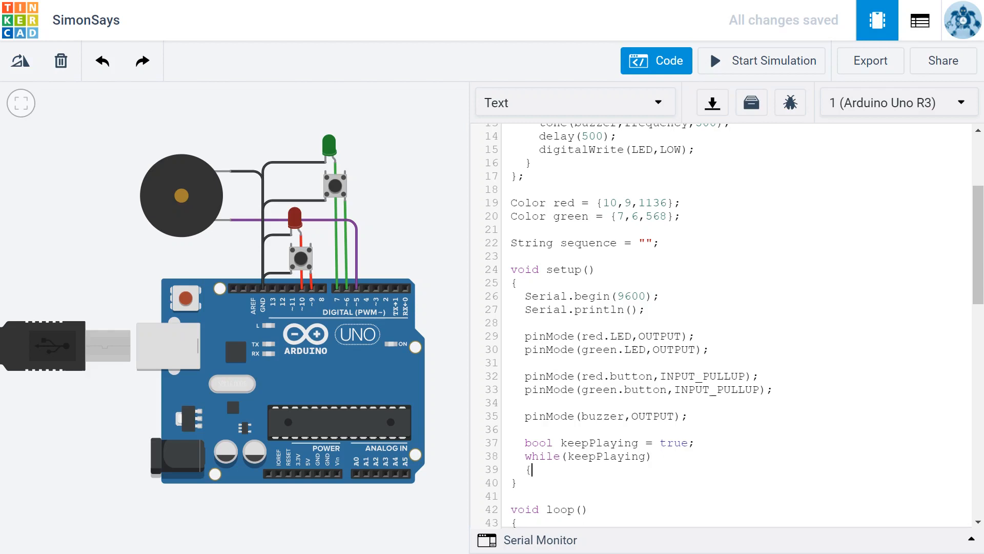
pyautogui.press('enter')
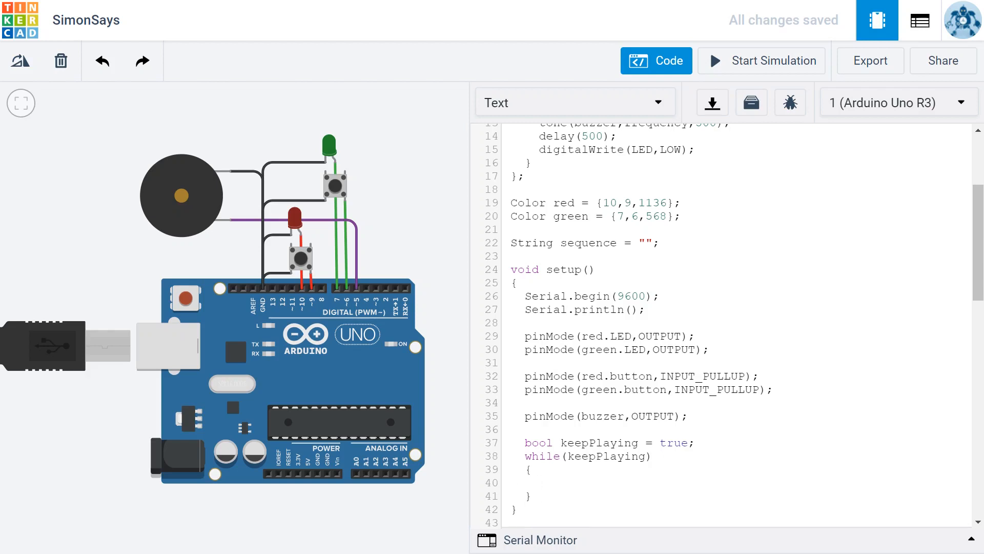
pyautogui.click(532, 469)
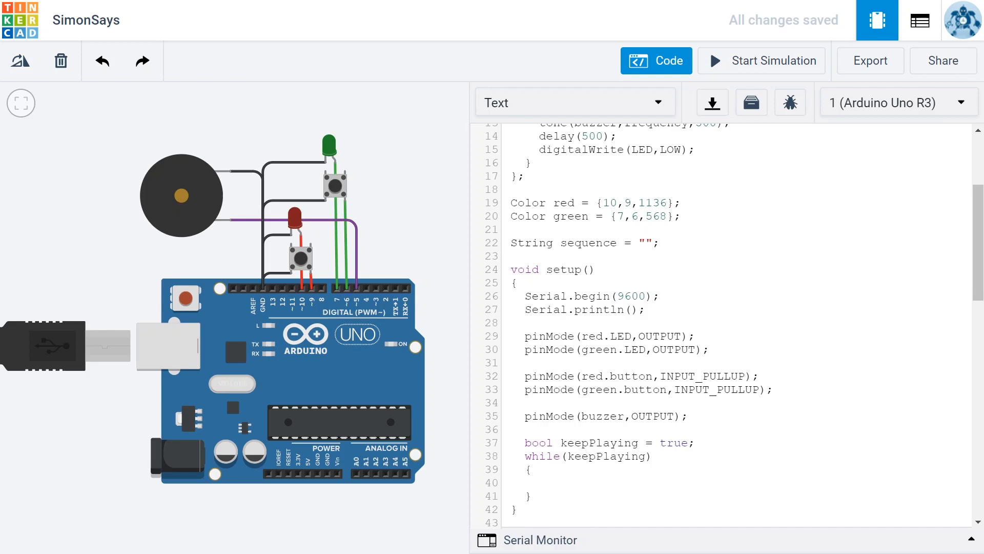
# Call add2sequence() and showSequence() on separate lines inside the while loop
pyautogui.write('ad')
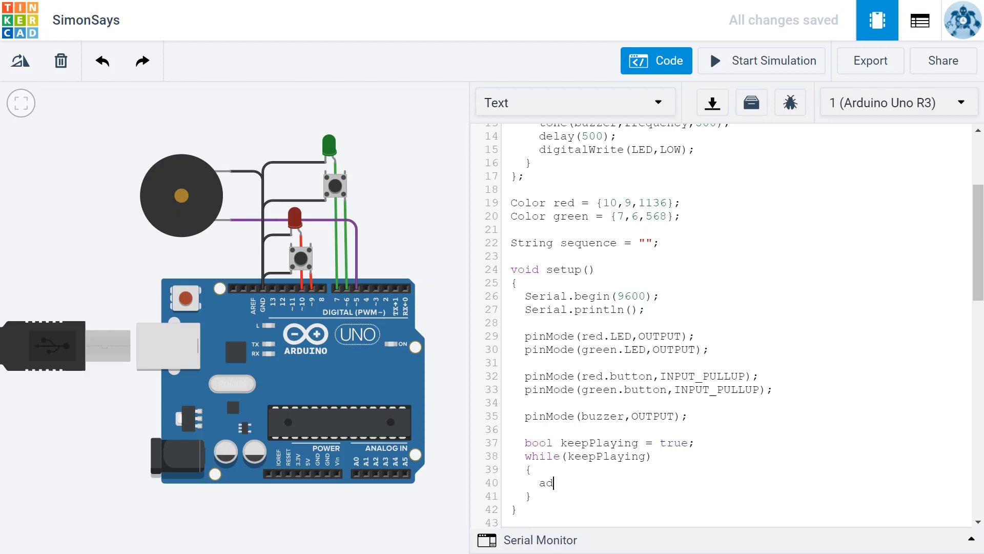
pyautogui.write('d')
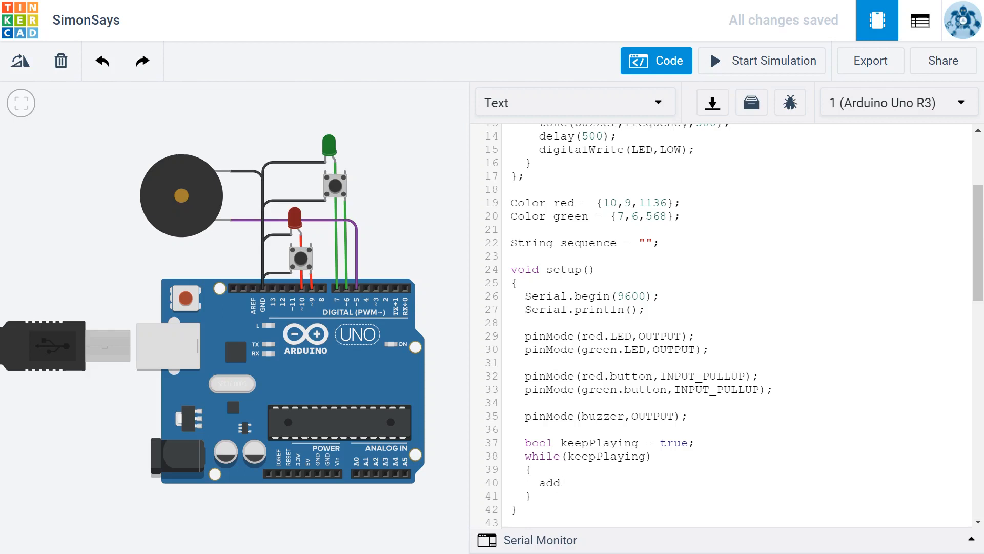
pyautogui.write('2')
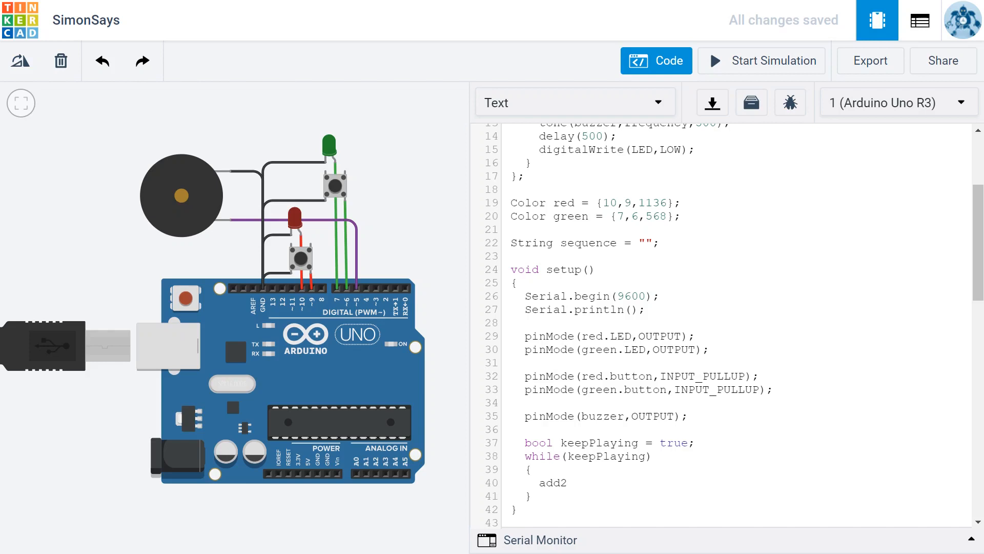
pyautogui.write('seq')
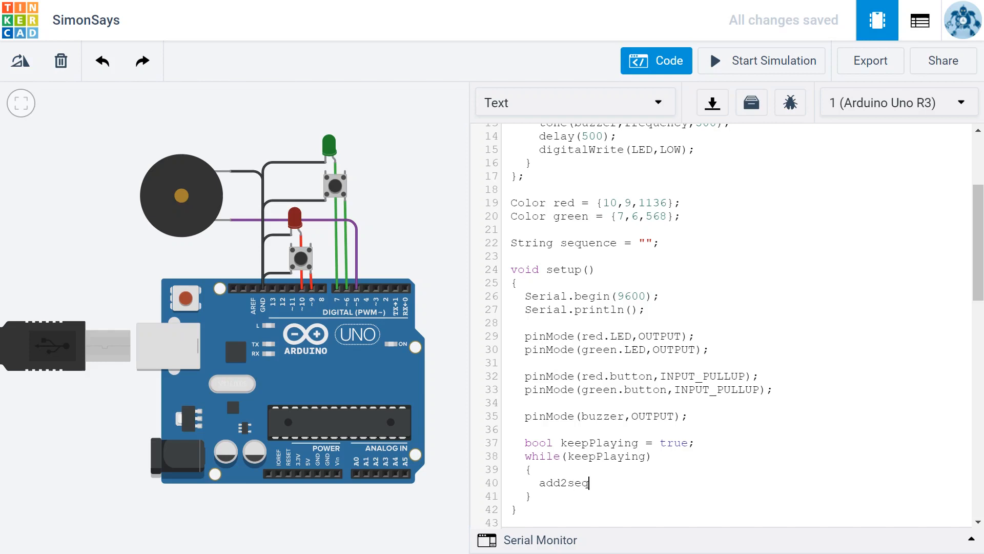
pyautogui.write('uence')
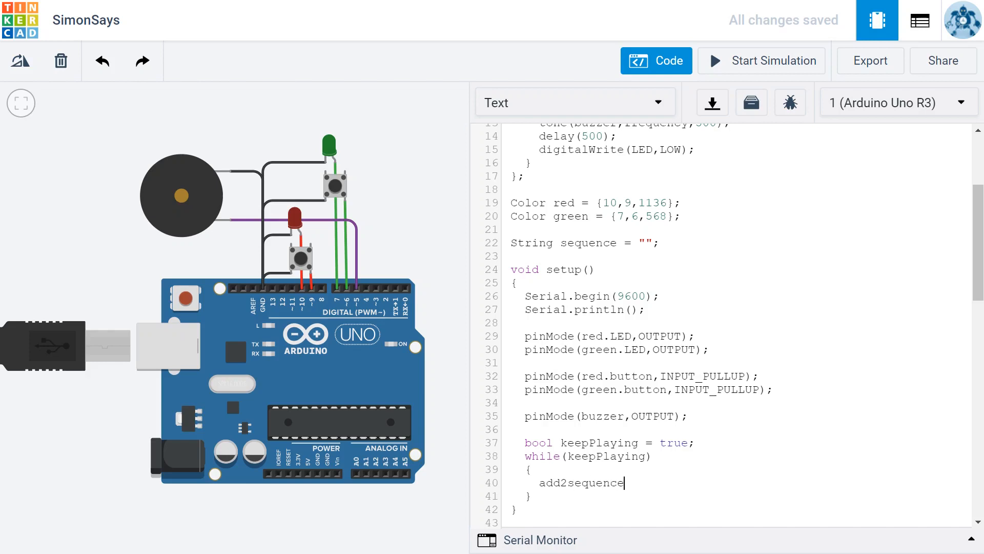
pyautogui.write('();')
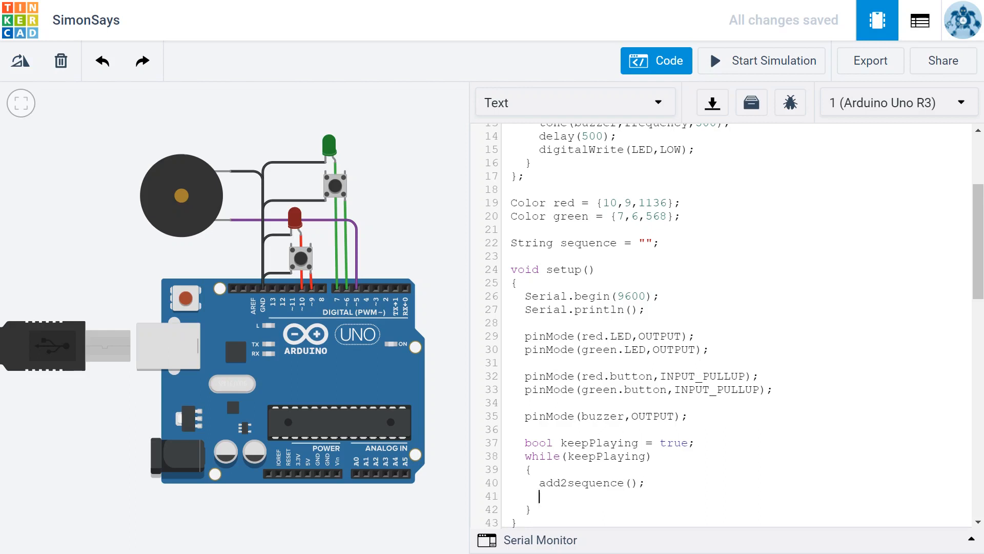
pyautogui.write('s')
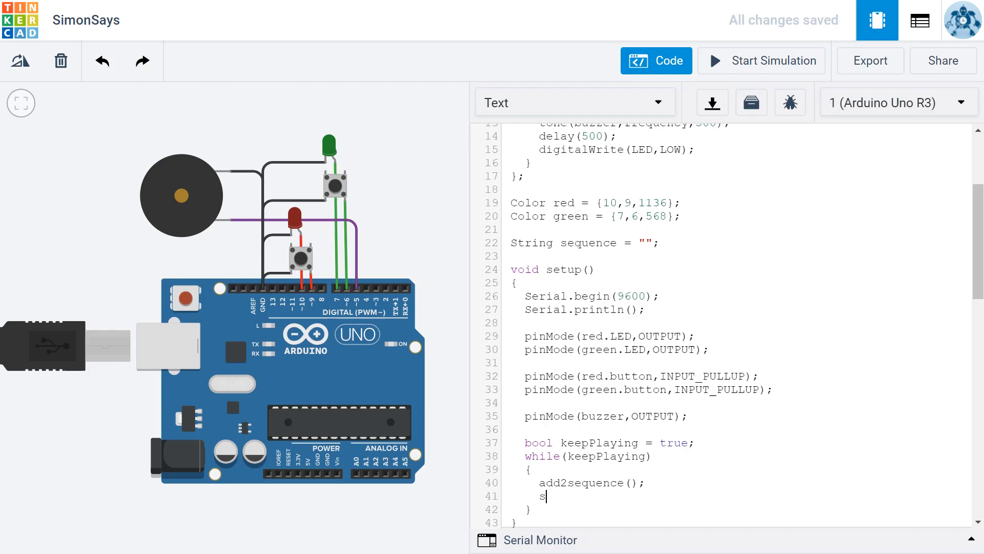
pyautogui.write('howS')
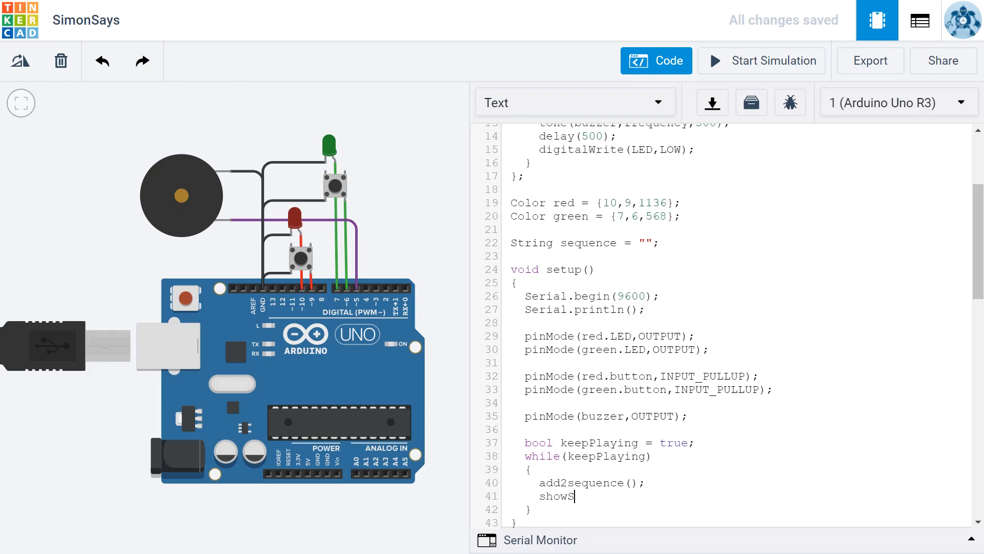
pyautogui.write('equence();')
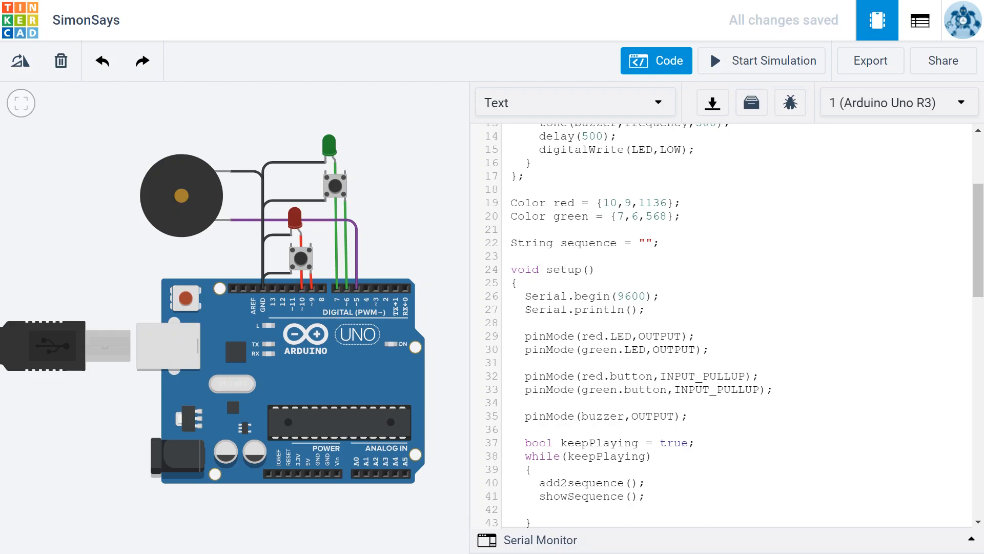
# Assign matchSequence()'s result to keepPlaying with 'keepPlaying = matchSequence();'
pyautogui.write('matc')
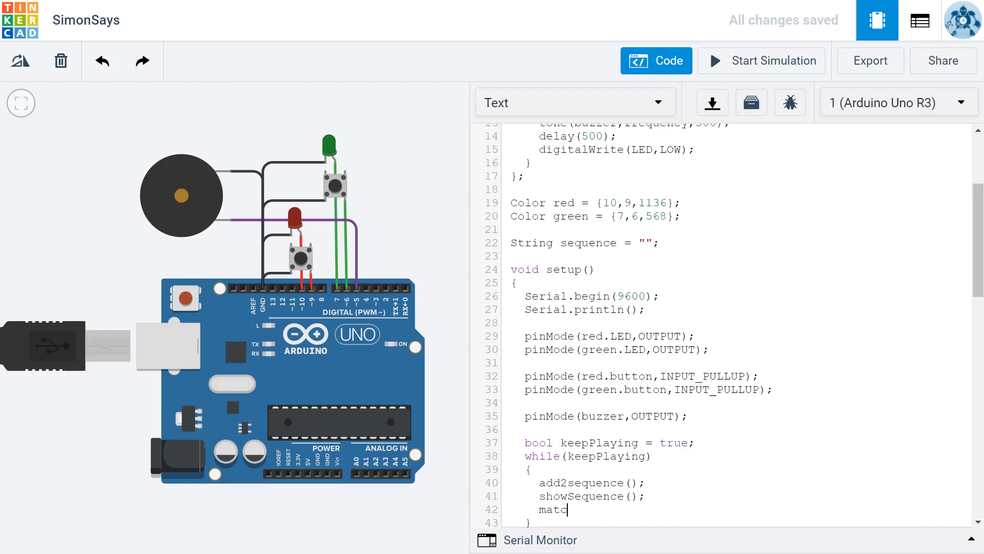
pyautogui.write('hSequenc')
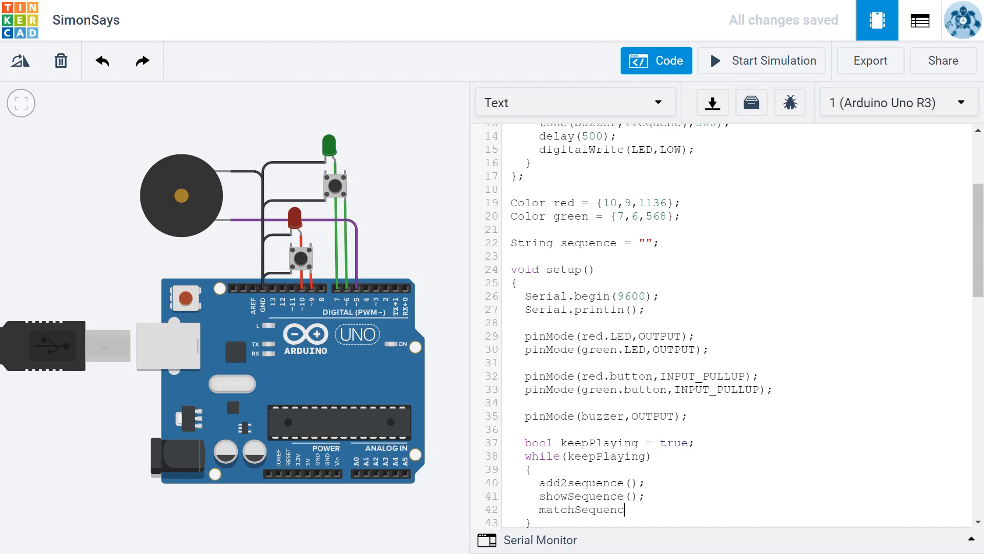
pyautogui.write('();')
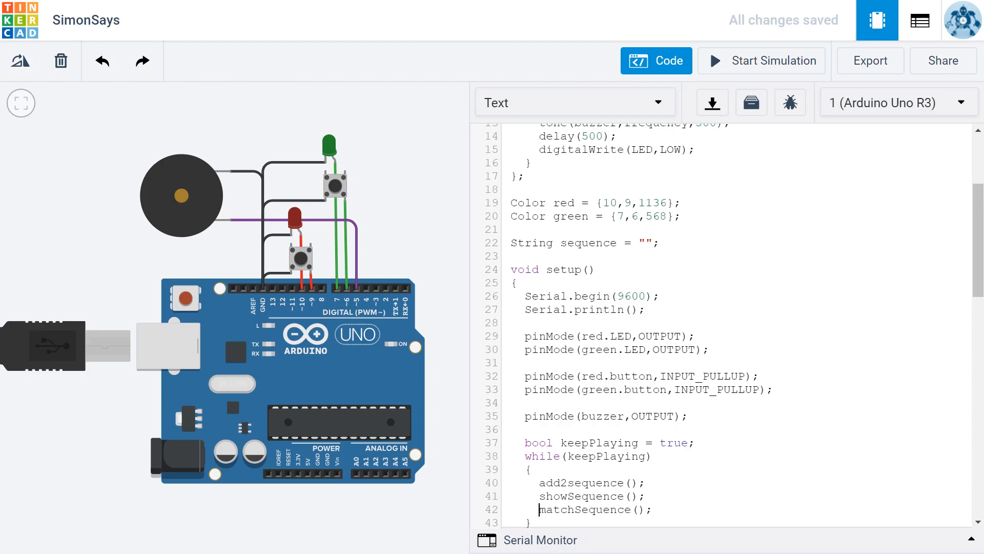
pyautogui.write('keepPlaying =')
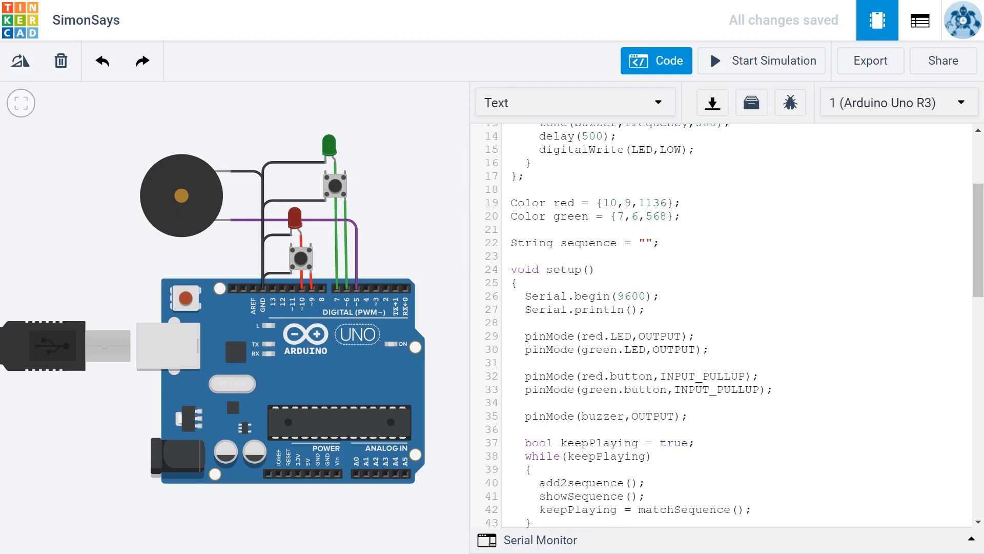
pyautogui.click(637, 509)
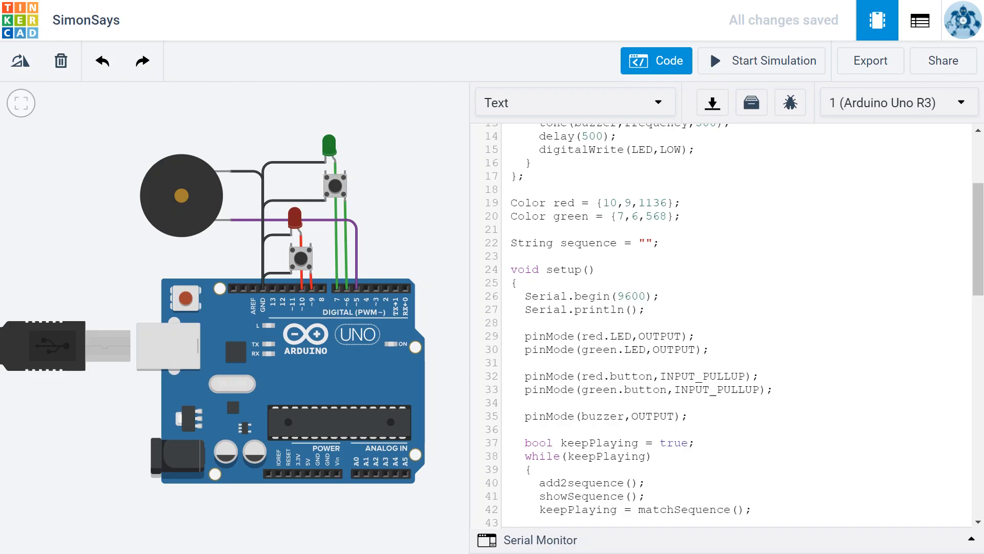
# Add delay(500); below the matchSequence line at the end of the loop body
pyautogui.scroll(-3)
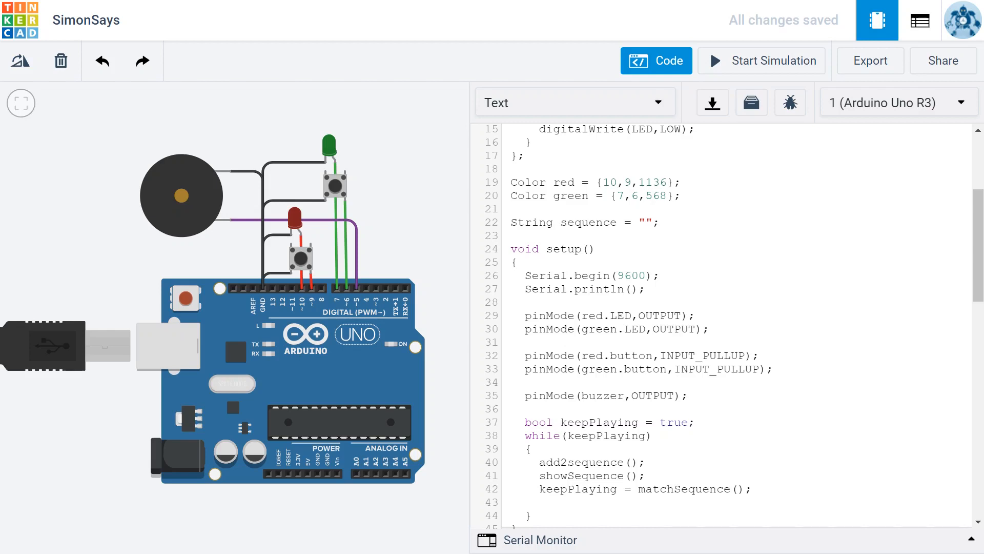
pyautogui.write('delay(500);')
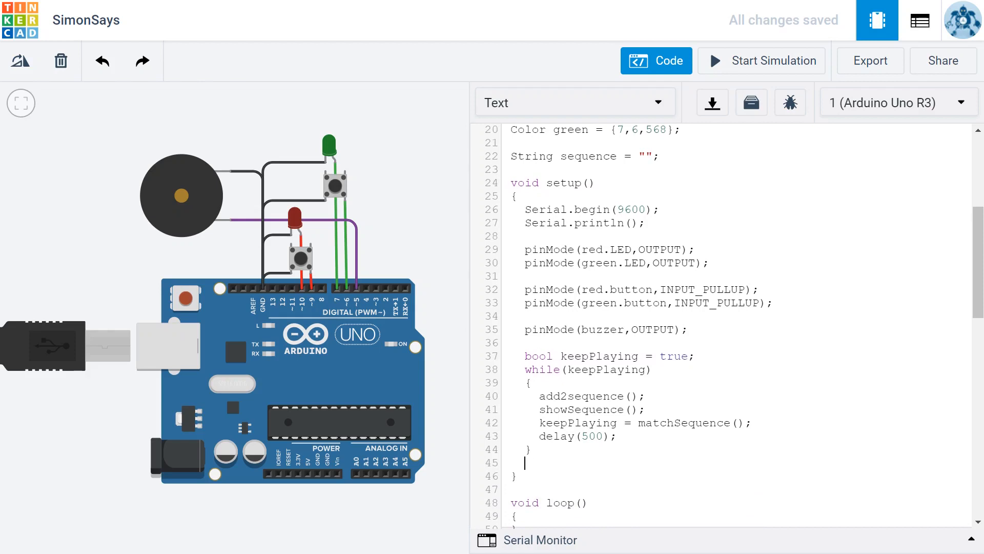
# Type Serial.println("Game Over"); after the while loop's closing brace
pyautogui.write('Serial')
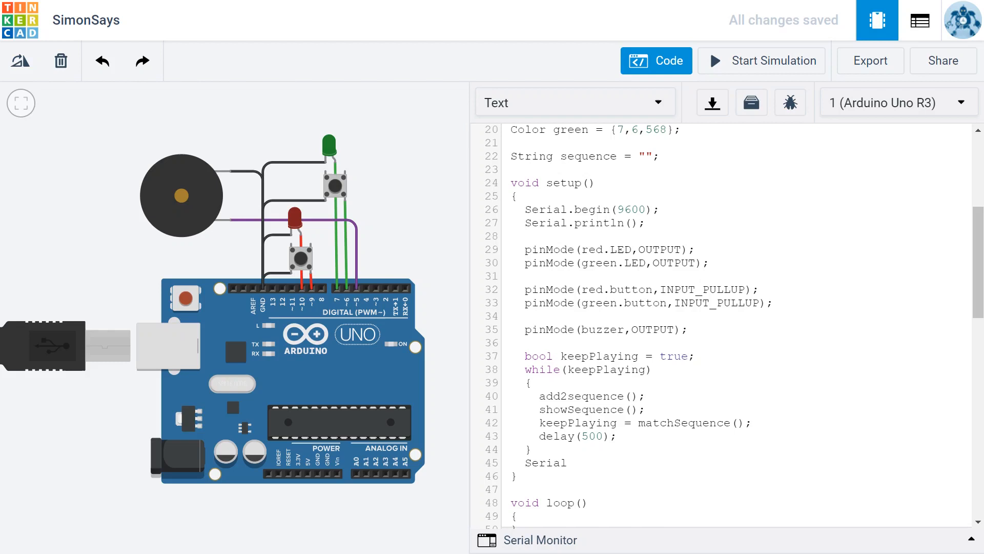
pyautogui.write('.println')
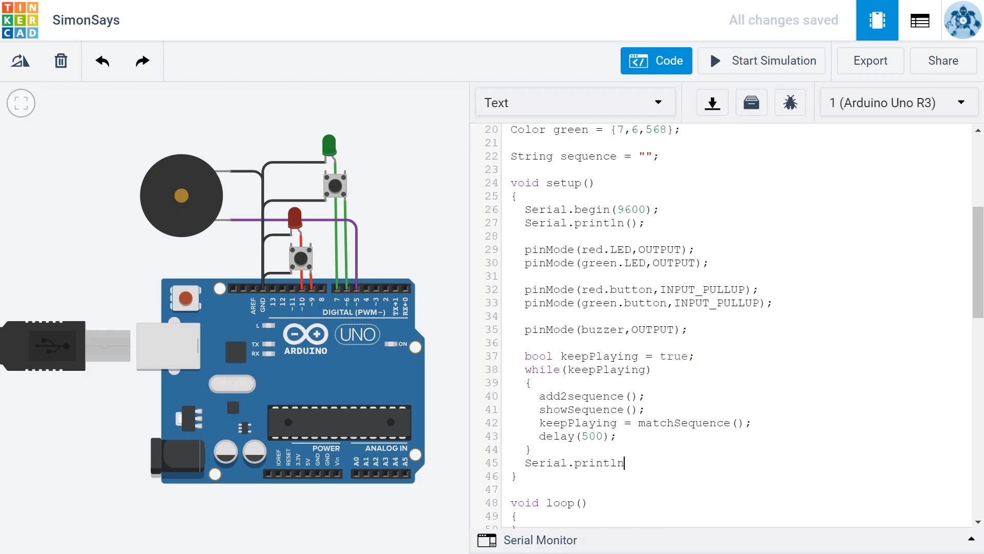
pyautogui.write('(')
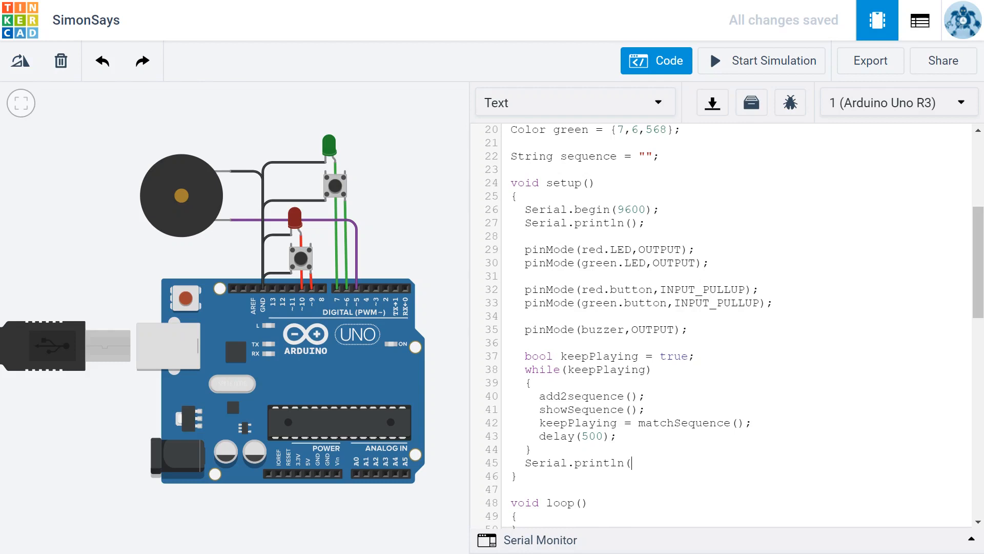
pyautogui.write('"Game')
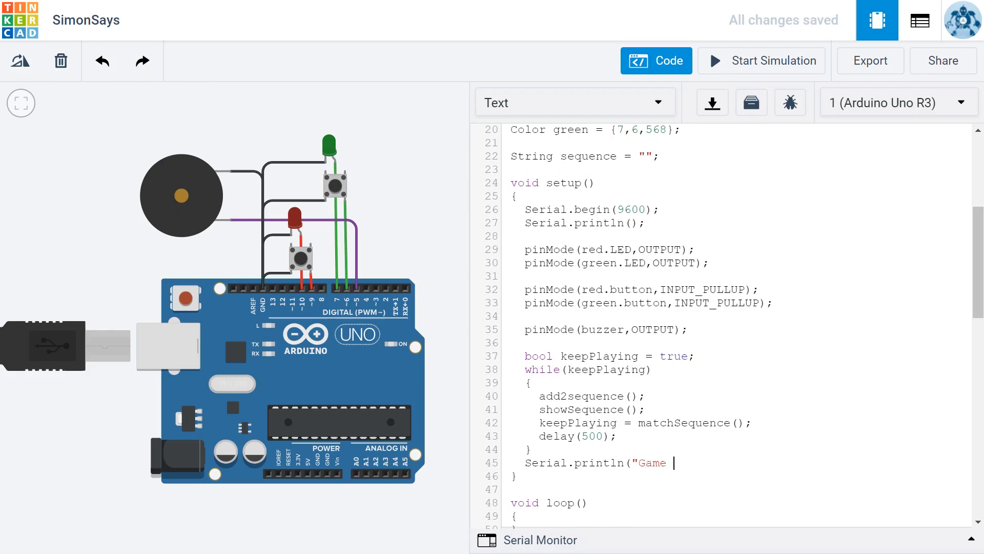
pyautogui.write('Over')
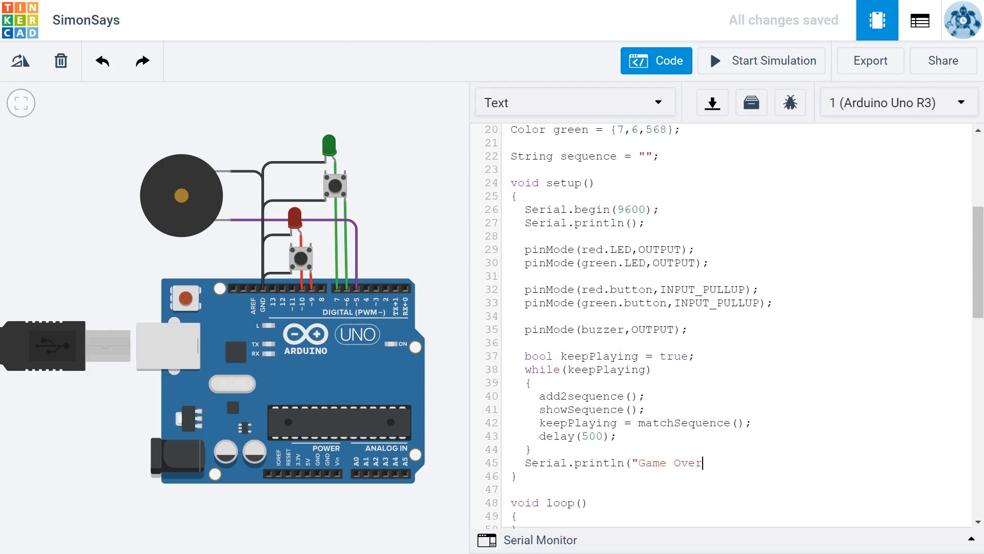
pyautogui.write('");')
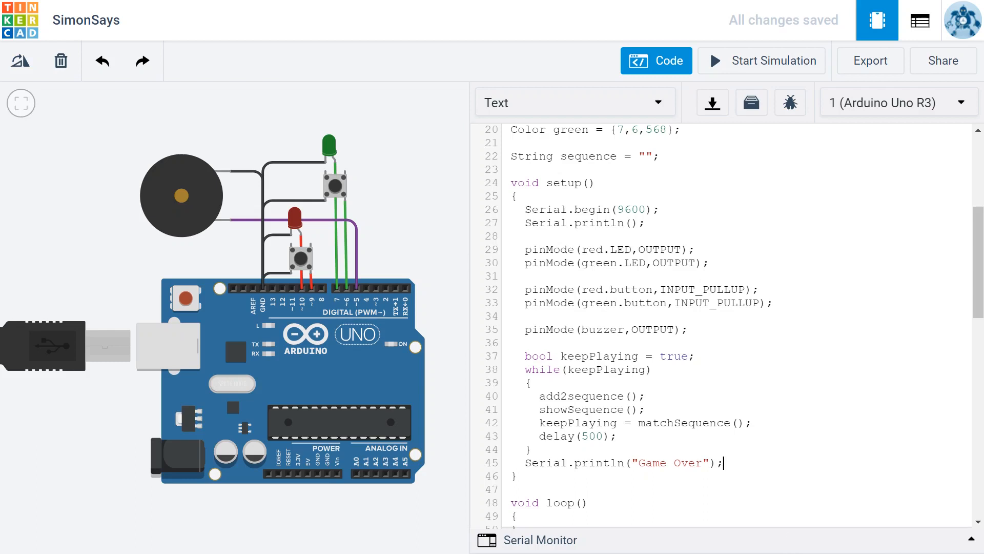
pyautogui.scroll(-3)
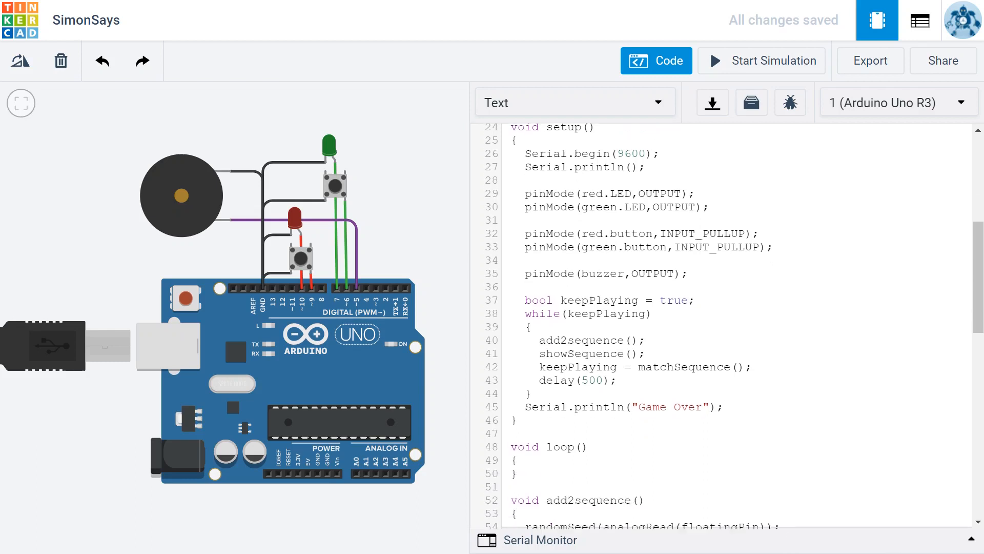
# Start the Simon Says circuit simulation with the serial monitor showing
pyautogui.scroll(-3)
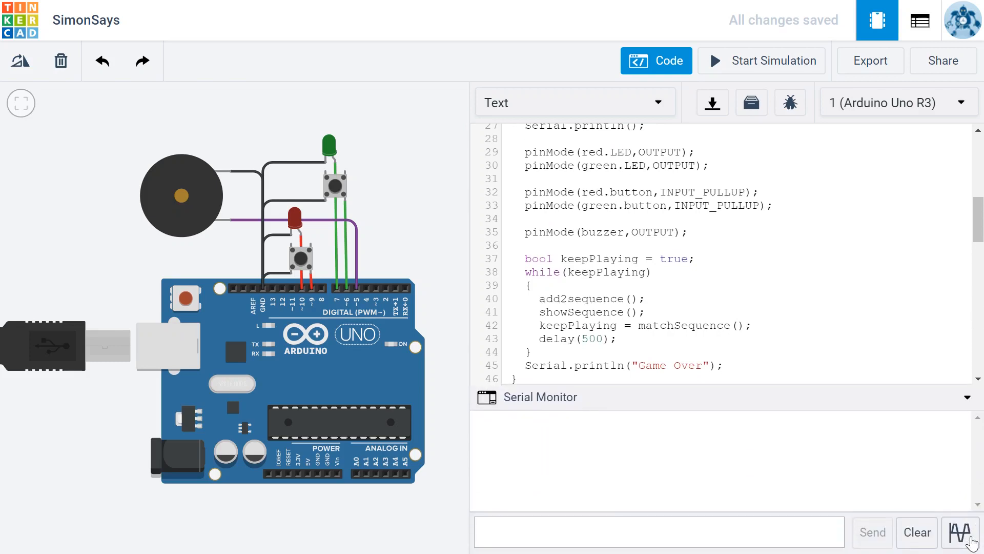
pyautogui.moveTo(651, 474)
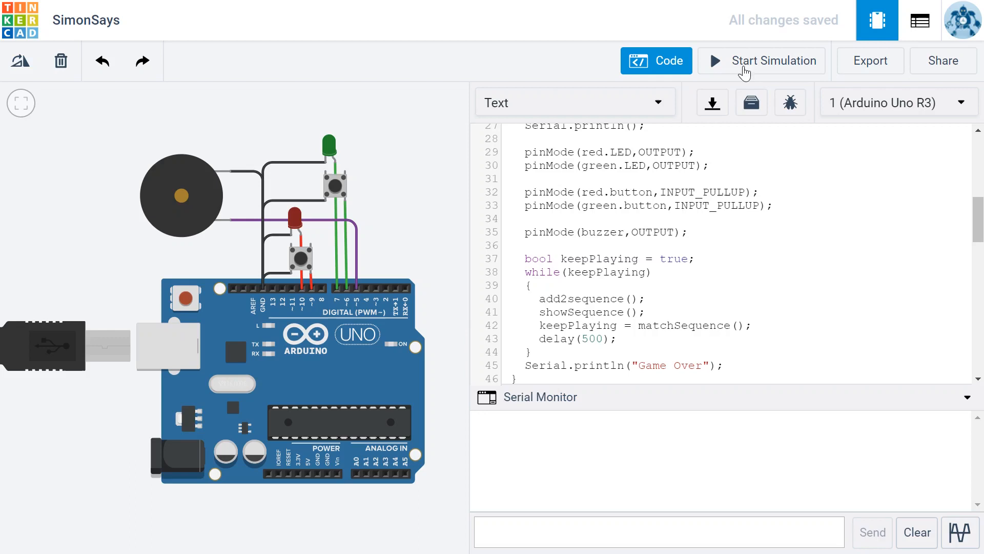
pyautogui.click(761, 61)
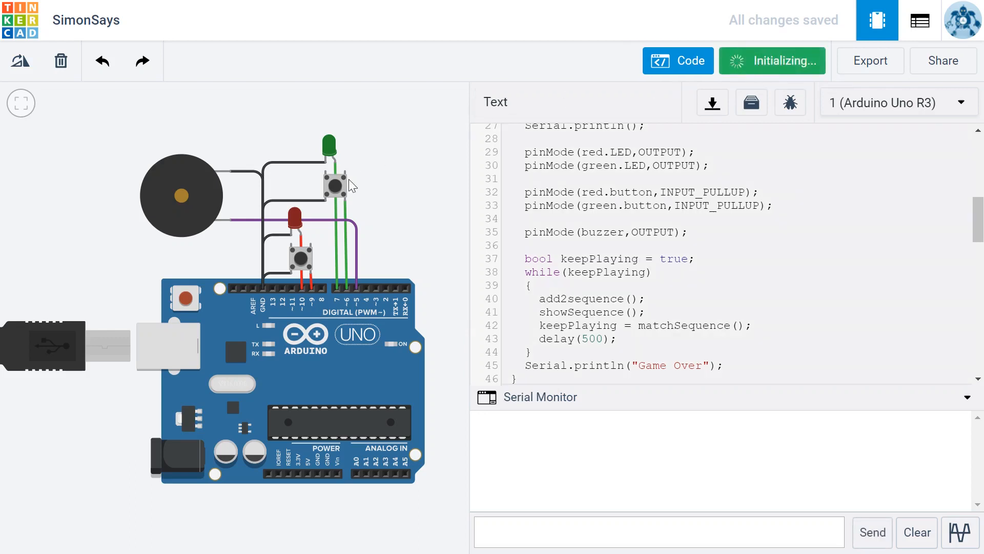